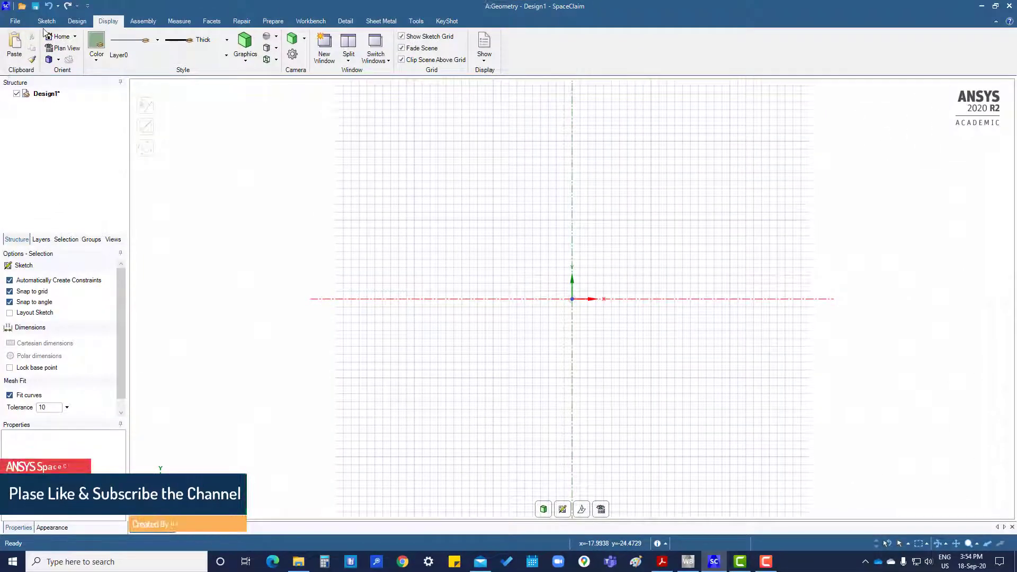
Step: Switch the ribbon to the Sketch tab to expose the sketching tools
{"action": "left_click", "coordinate": [46, 21]}
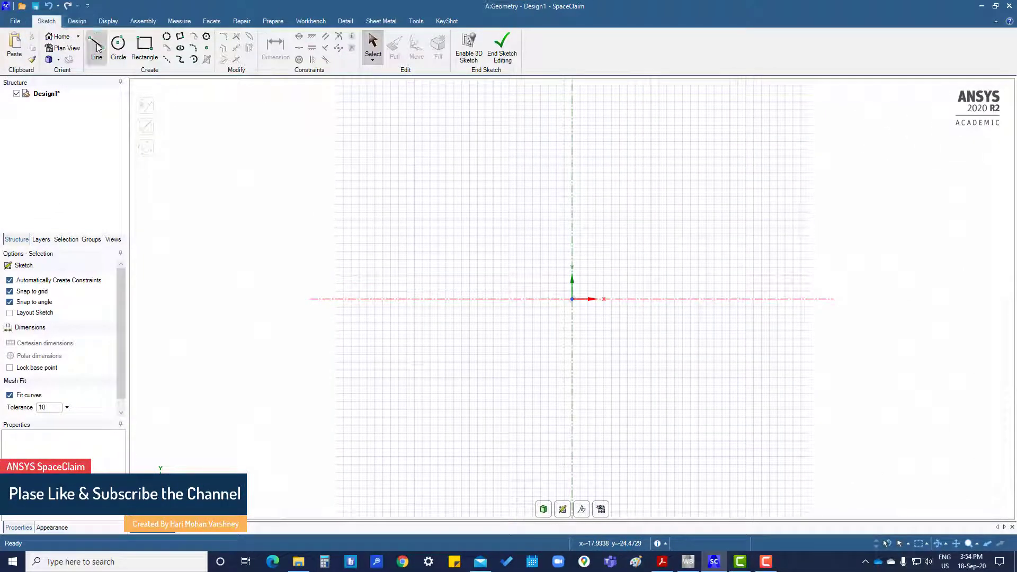
{"action": "mouse_move", "coordinate": [96, 45]}
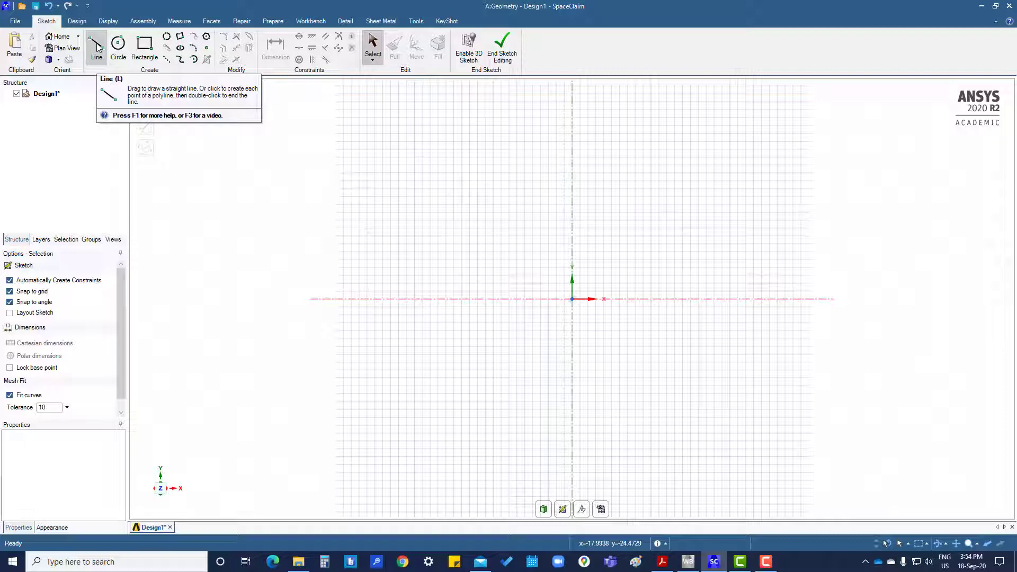
Step: Draw a horizontal line from the origin rightward along the X axis, then return to Select
{"action": "left_click", "coordinate": [96, 46]}
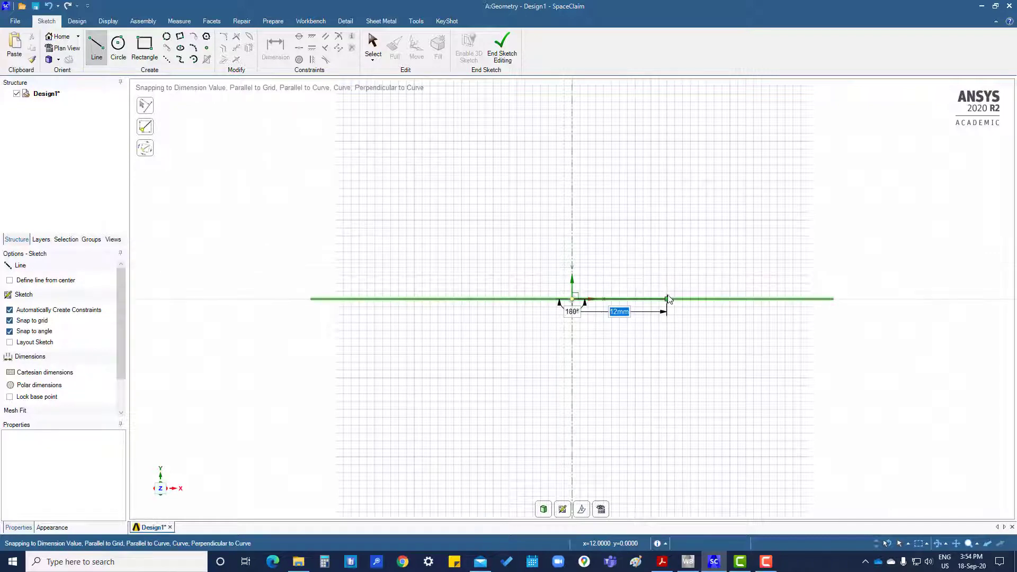
{"action": "left_click_drag", "start_coordinate": [667, 299], "coordinate": [683, 299]}
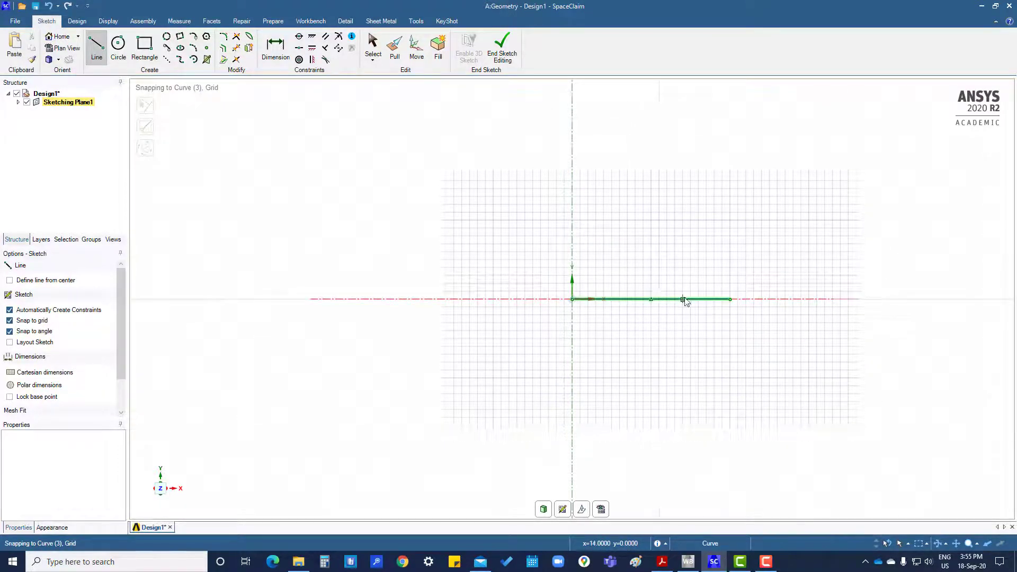
{"action": "left_click", "coordinate": [373, 46]}
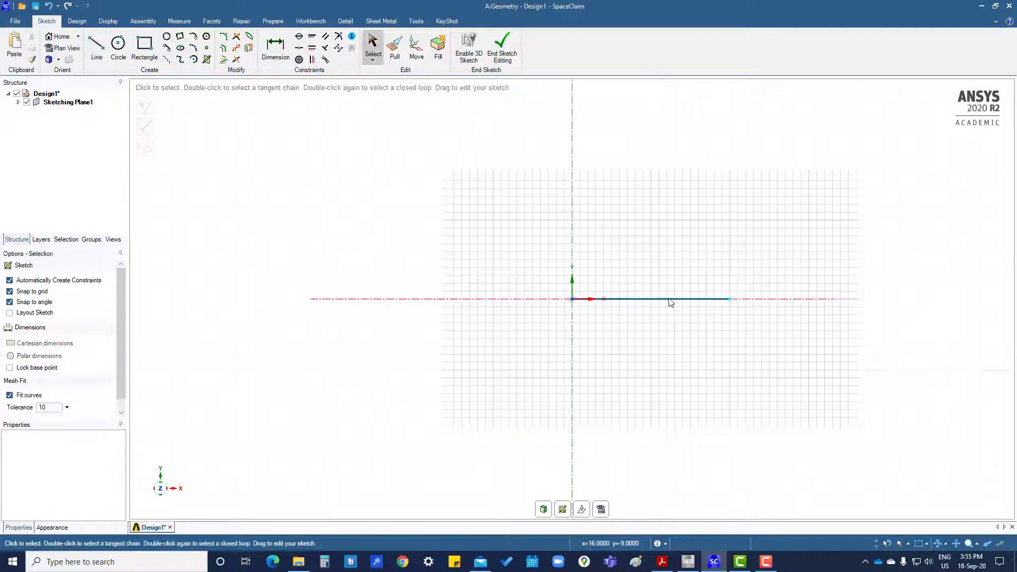
Step: Undo the origin line and draw a line centred on the origin with length 30
{"action": "left_click", "coordinate": [671, 299]}
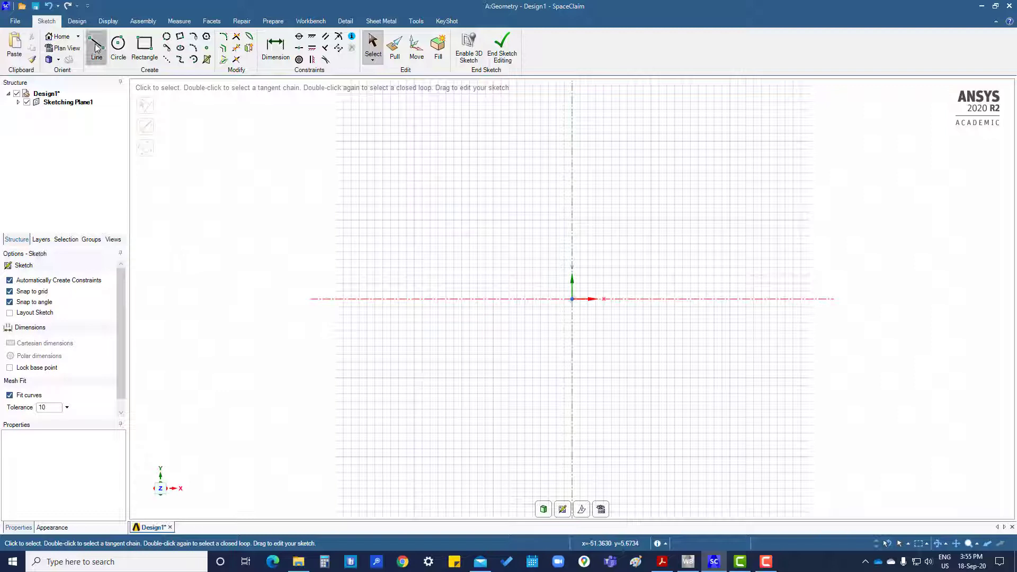
{"action": "left_click", "coordinate": [96, 45]}
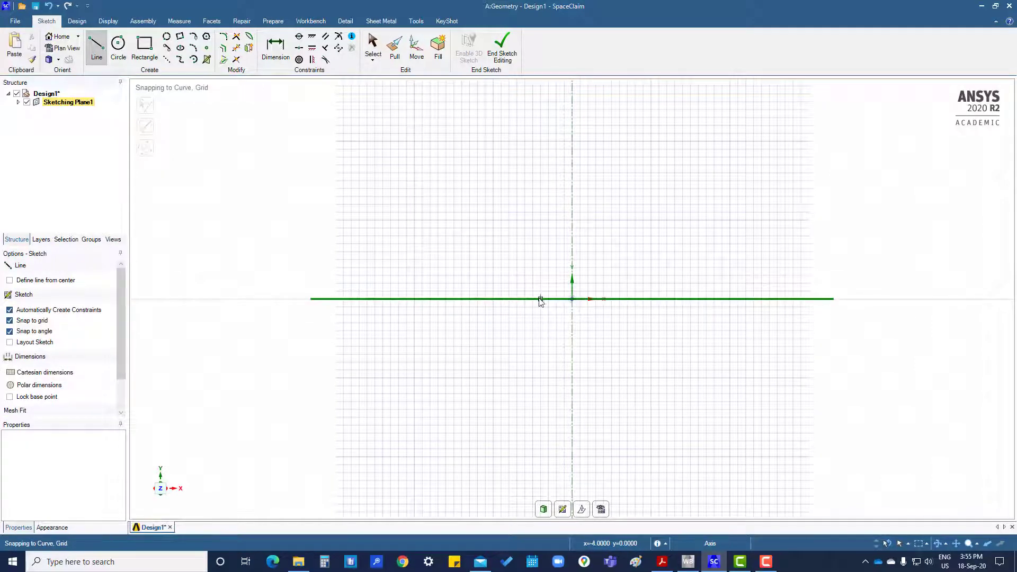
{"action": "mouse_move", "coordinate": [676, 308]}
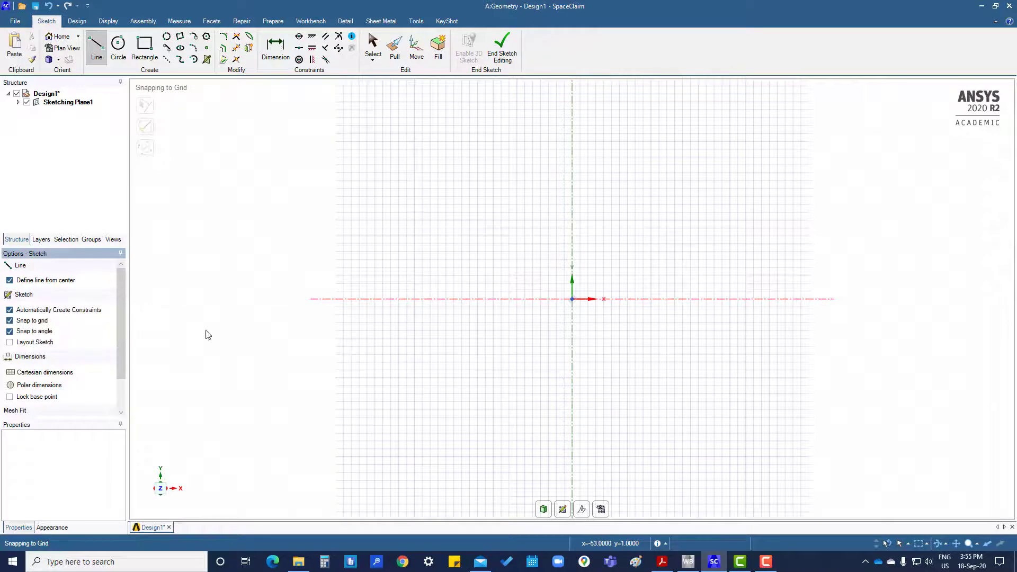
{"action": "left_click_drag", "start_coordinate": [571, 298], "coordinate": [595, 310]}
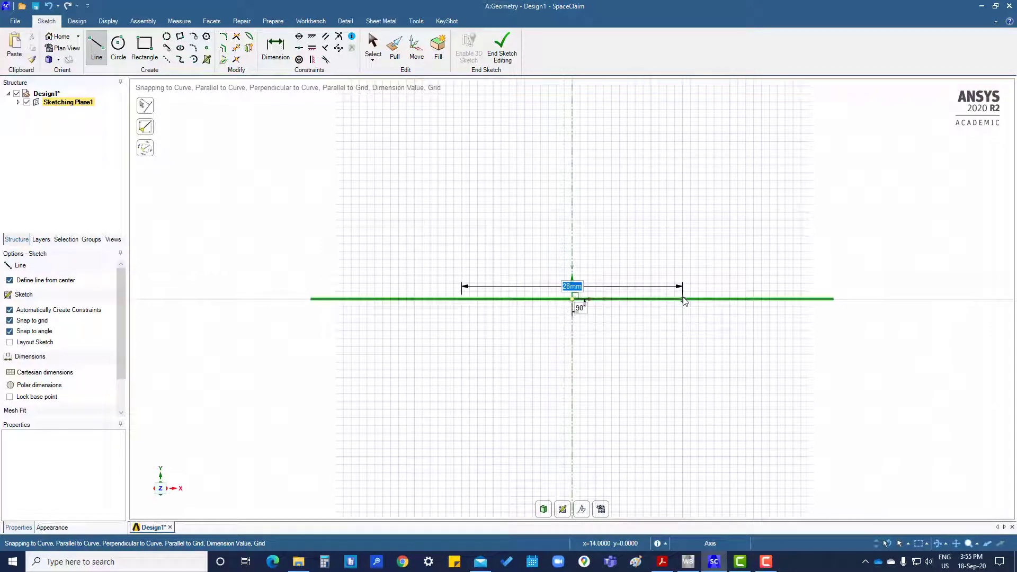
{"action": "type", "text": "30"}
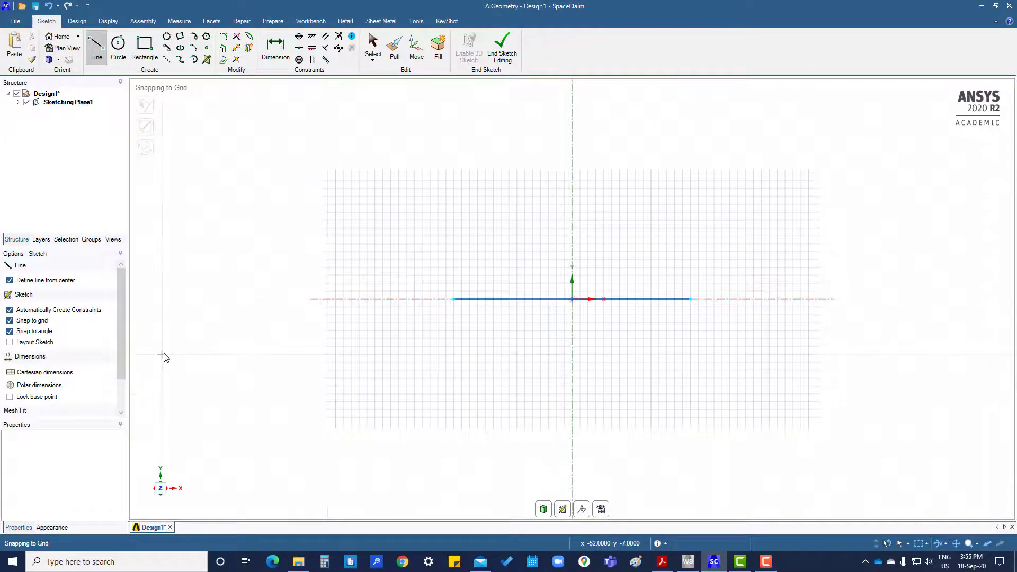
{"action": "mouse_move", "coordinate": [306, 281]}
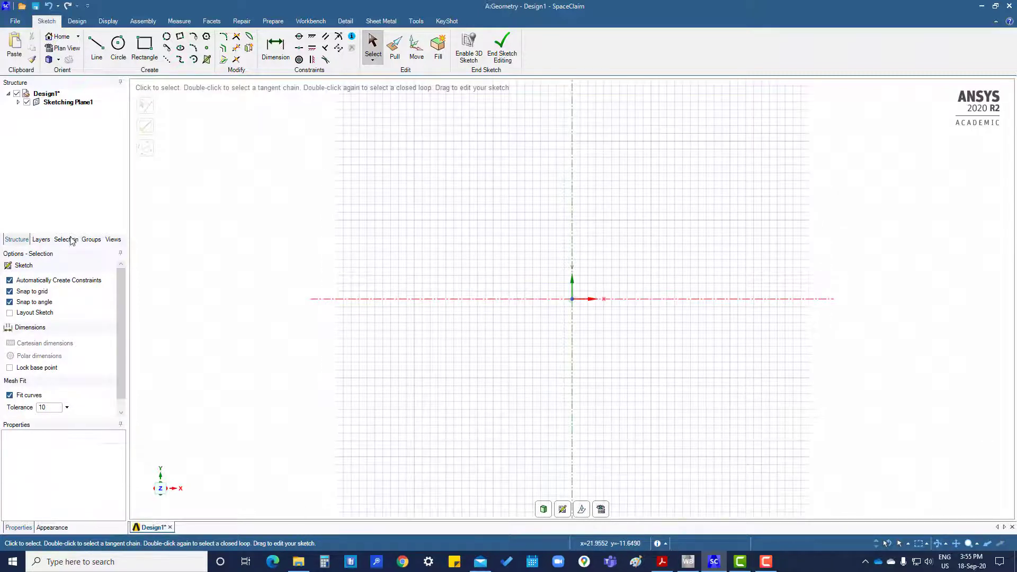
{"action": "left_click", "coordinate": [96, 45]}
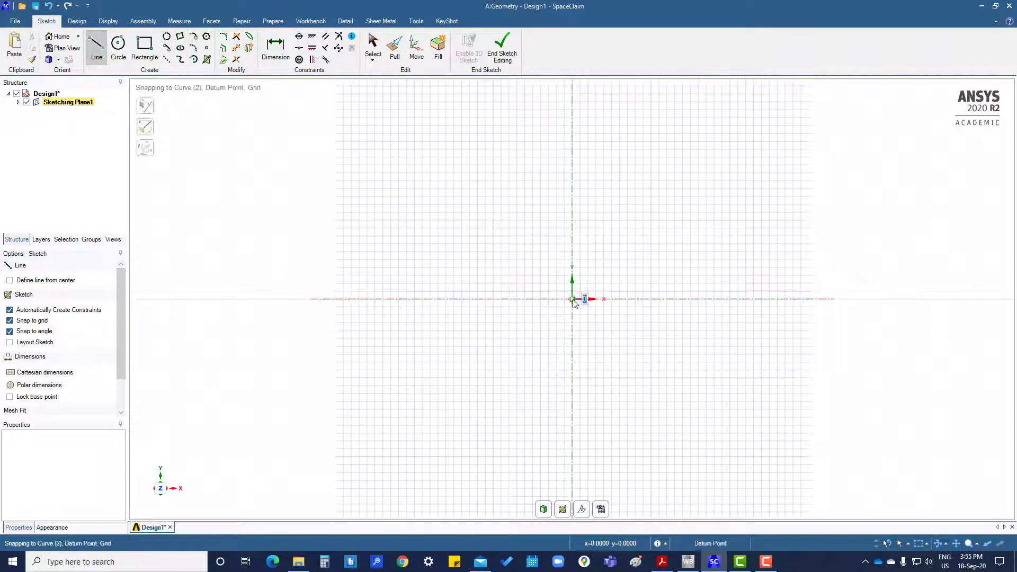
{"action": "left_click_drag", "start_coordinate": [571, 298], "coordinate": [639, 245]}
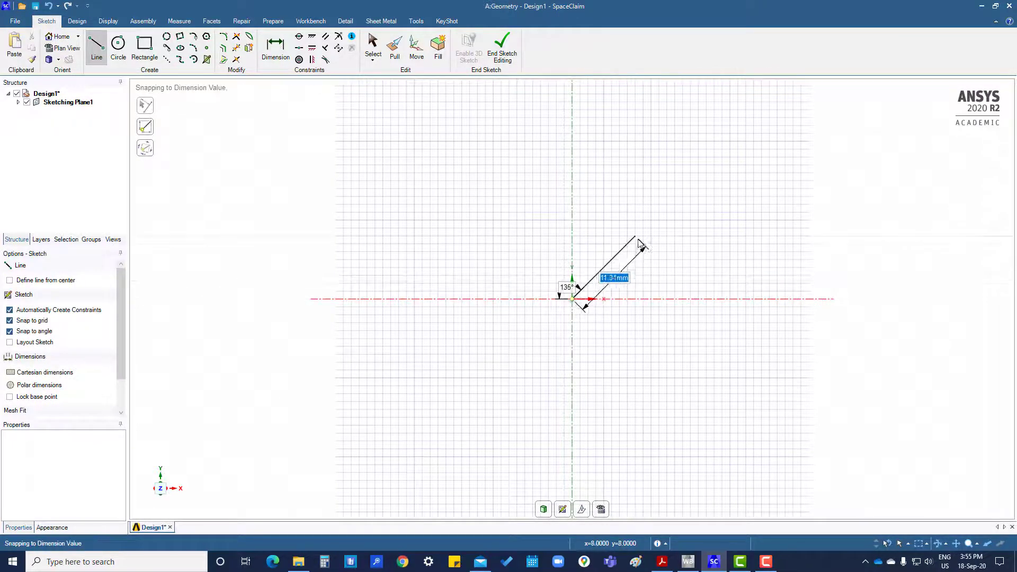
{"action": "mouse_move", "coordinate": [655, 237]}
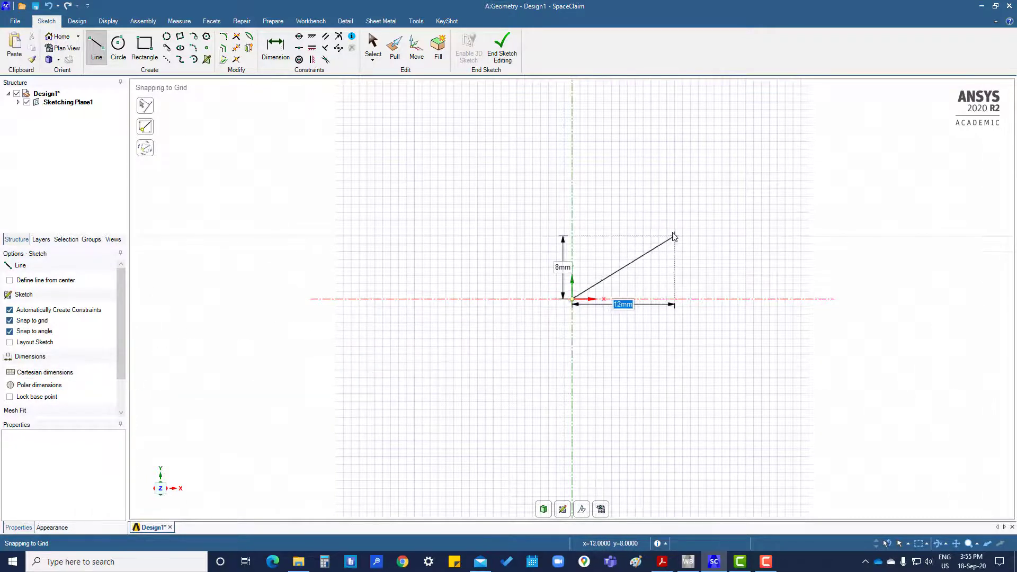
{"action": "left_click_drag", "start_coordinate": [672, 235], "coordinate": [691, 229]}
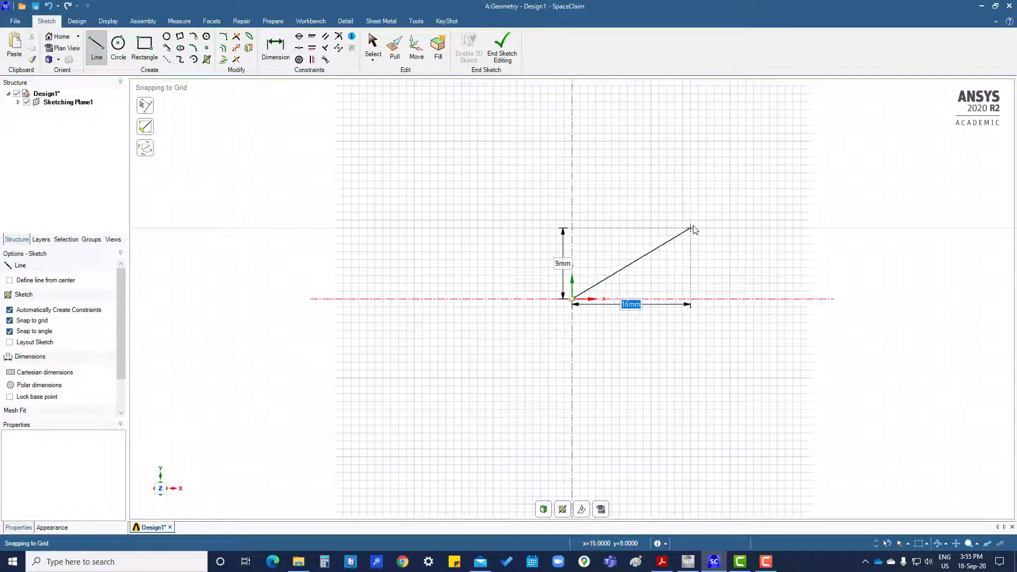
{"action": "left_click_drag", "start_coordinate": [691, 229], "coordinate": [705, 221]}
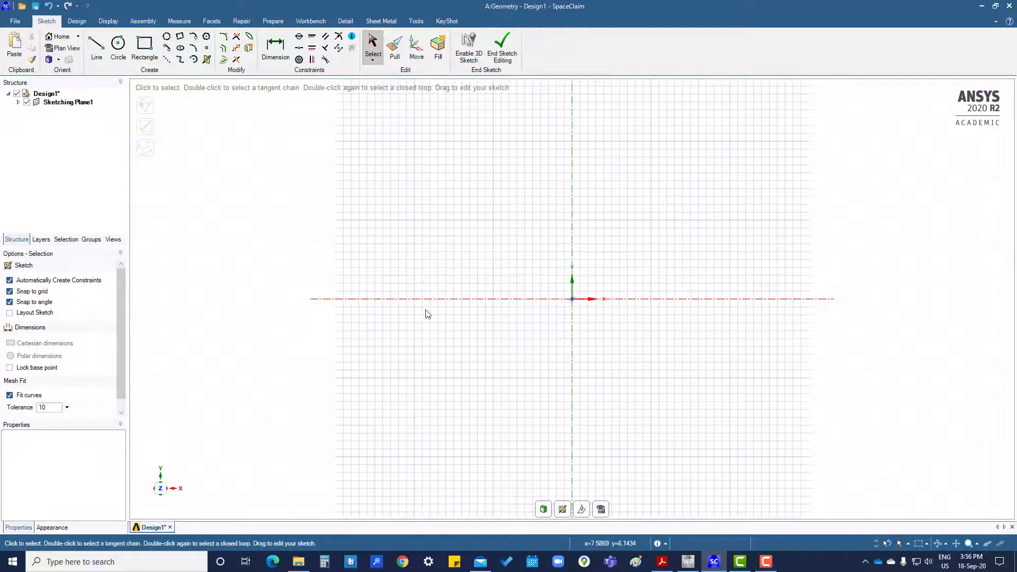
Step: Draw a line from the origin rising toward the upper right
{"action": "left_click", "coordinate": [97, 49]}
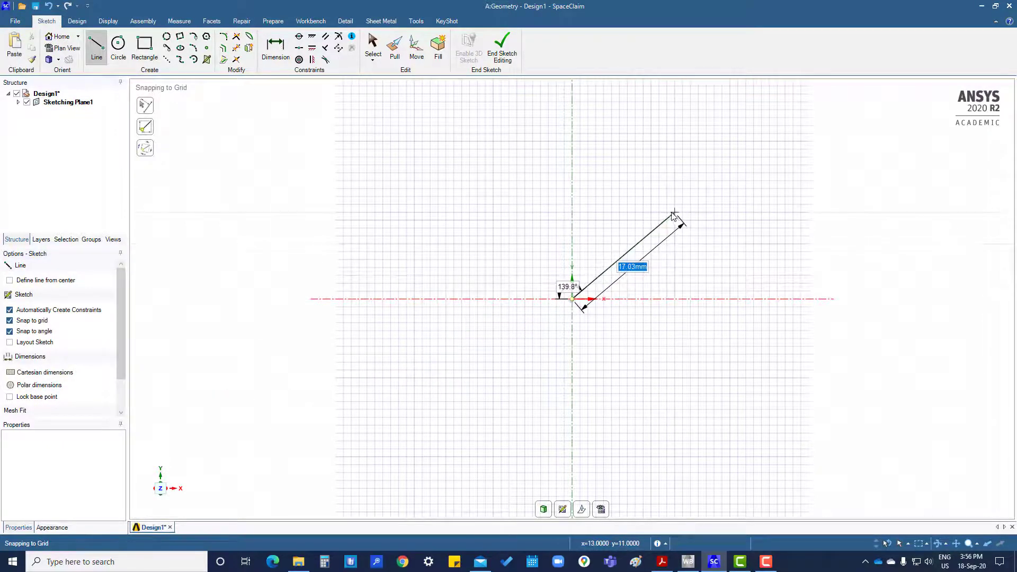
{"action": "left_click_drag", "start_coordinate": [674, 215], "coordinate": [691, 197]}
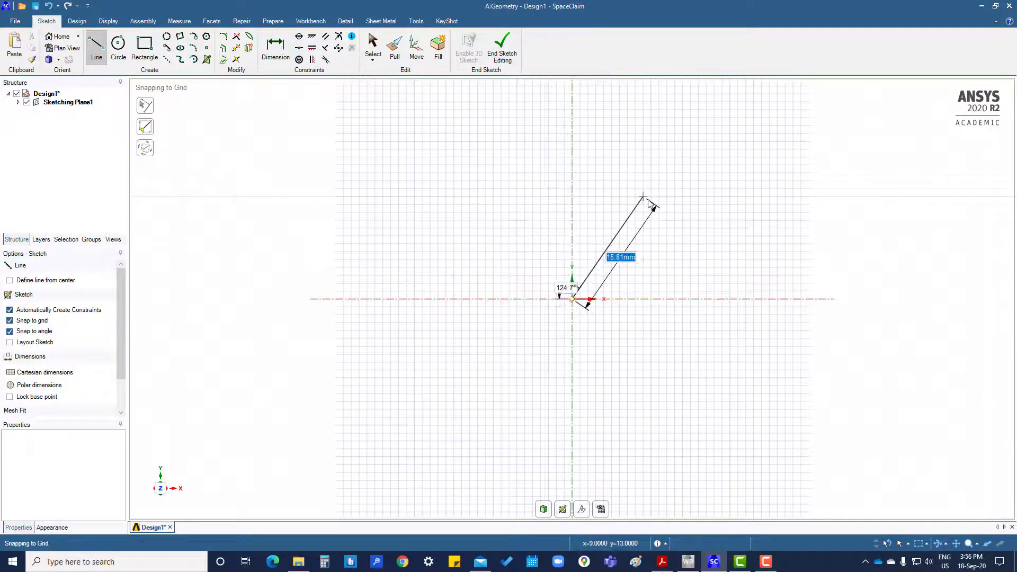
{"action": "left_click_drag", "start_coordinate": [642, 196], "coordinate": [681, 193]}
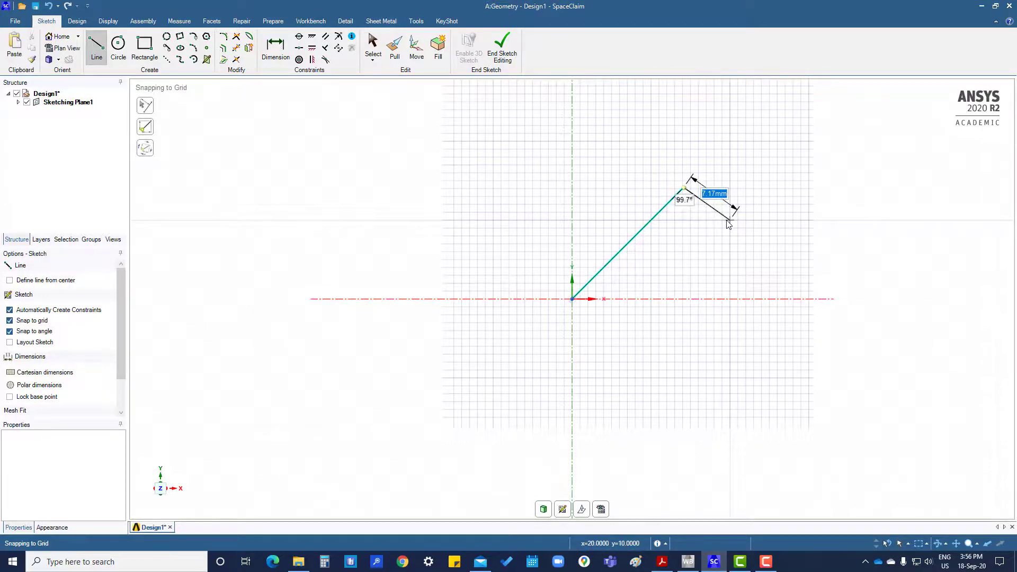
Step: Enter 20 for length and 90 for angle on the connected segment
{"action": "type", "text": "20mm"}
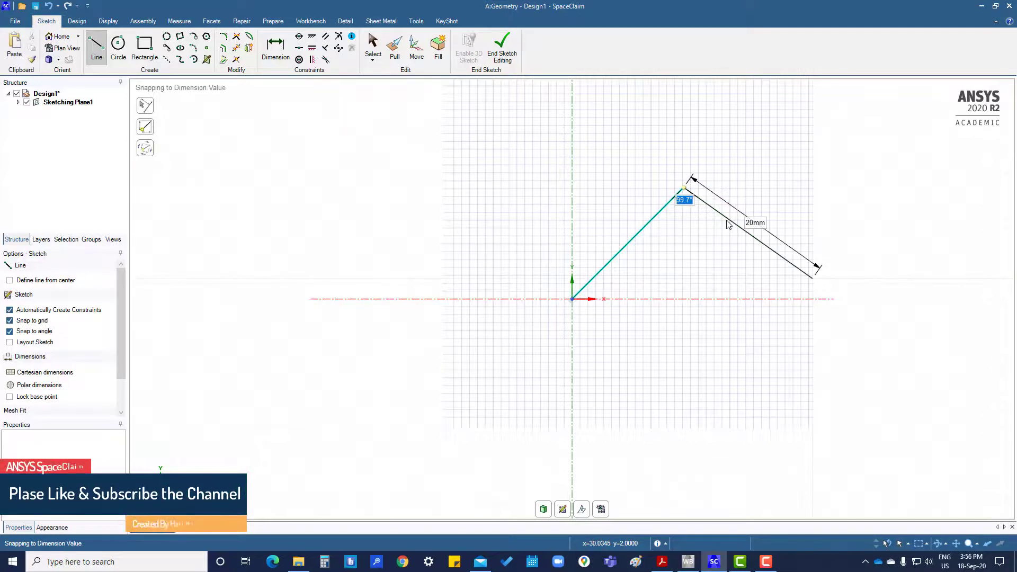
{"action": "type", "text": "90"}
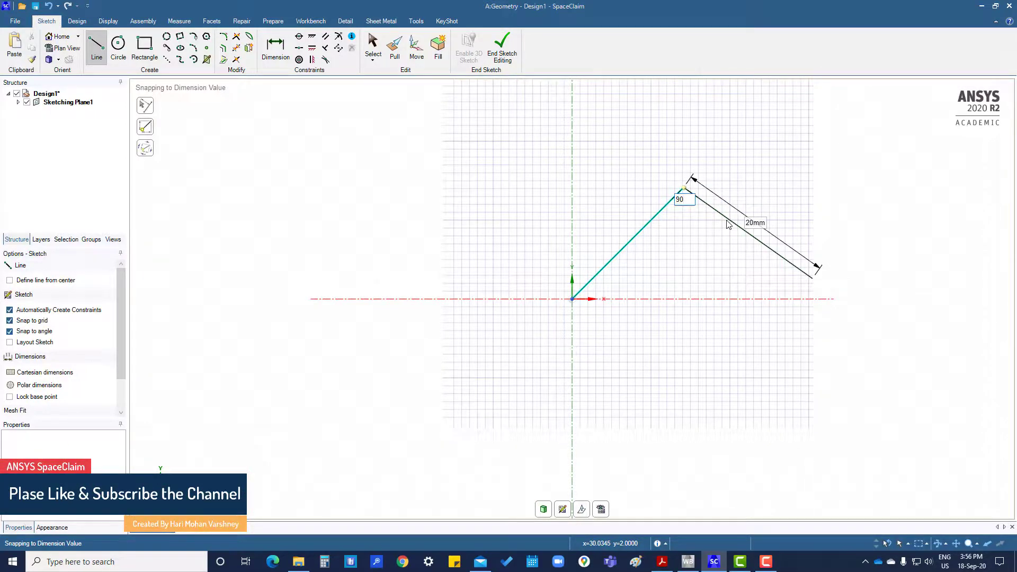